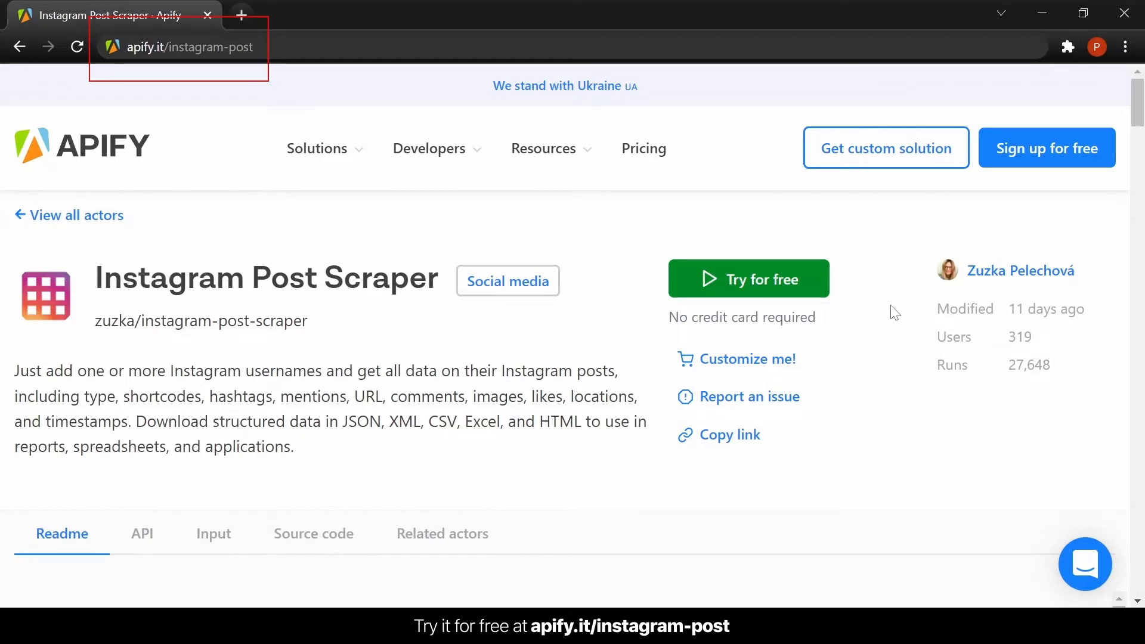
Log in to an existing Apify account from the Instagram Post Scraper's 'Try for free' page.
{"action": "scroll", "scroll_direction": "down", "scroll_amount": 3}
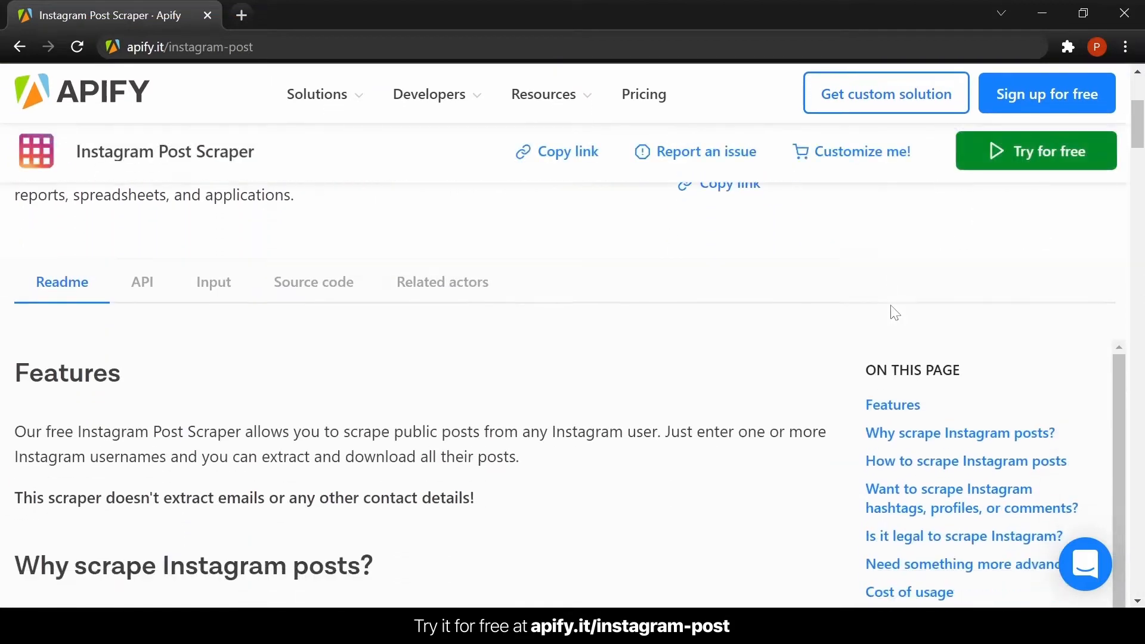
{"action": "scroll", "scroll_direction": "down", "scroll_amount": 3}
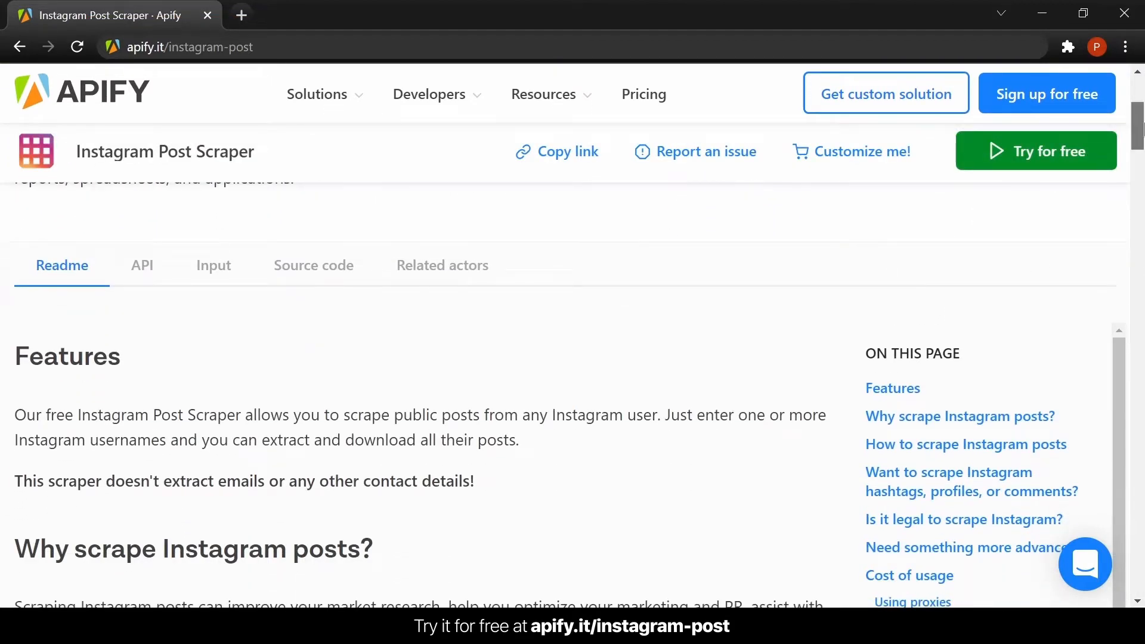
{"action": "scroll", "scroll_direction": "down", "scroll_amount": 3}
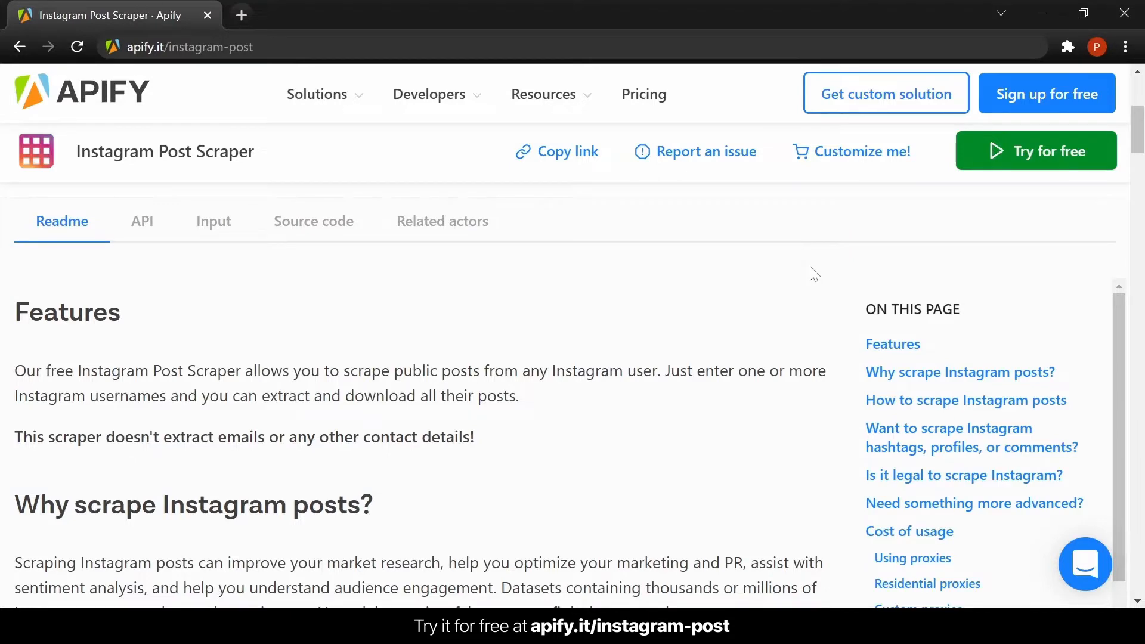
{"action": "scroll", "scroll_direction": "up", "scroll_amount": 3}
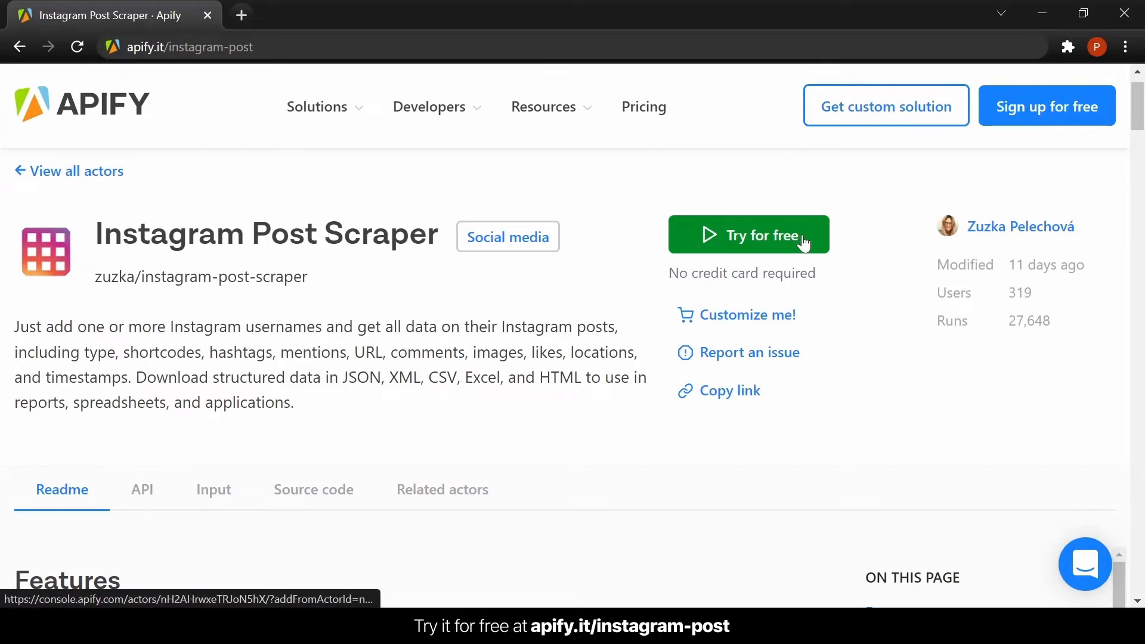
{"action": "left_click", "coordinate": [748, 234]}
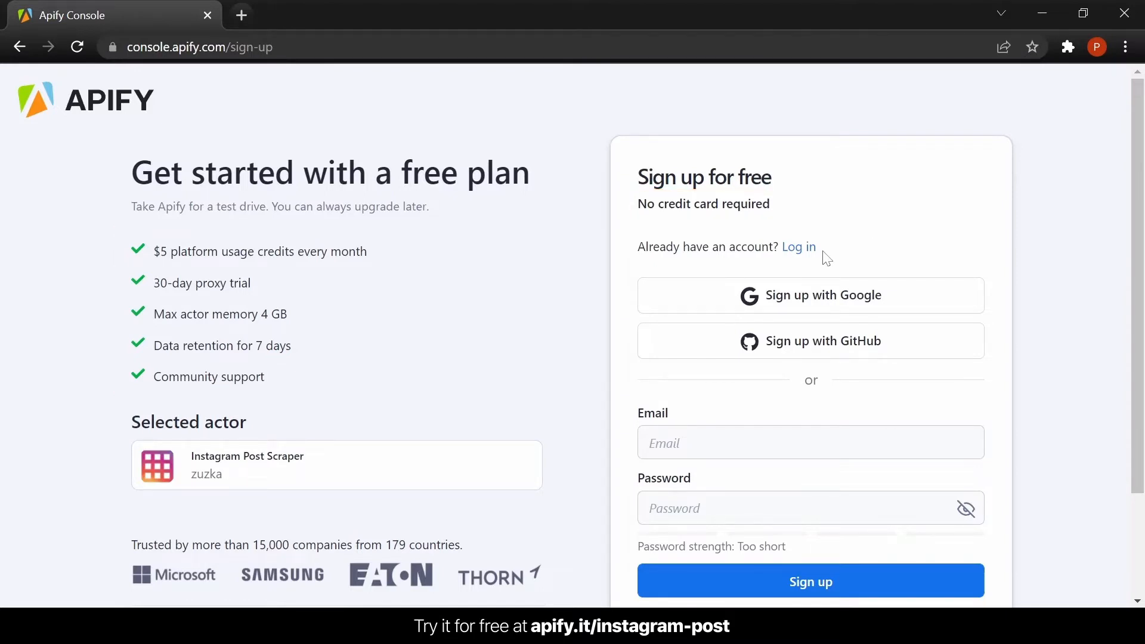
{"action": "left_click", "coordinate": [798, 247]}
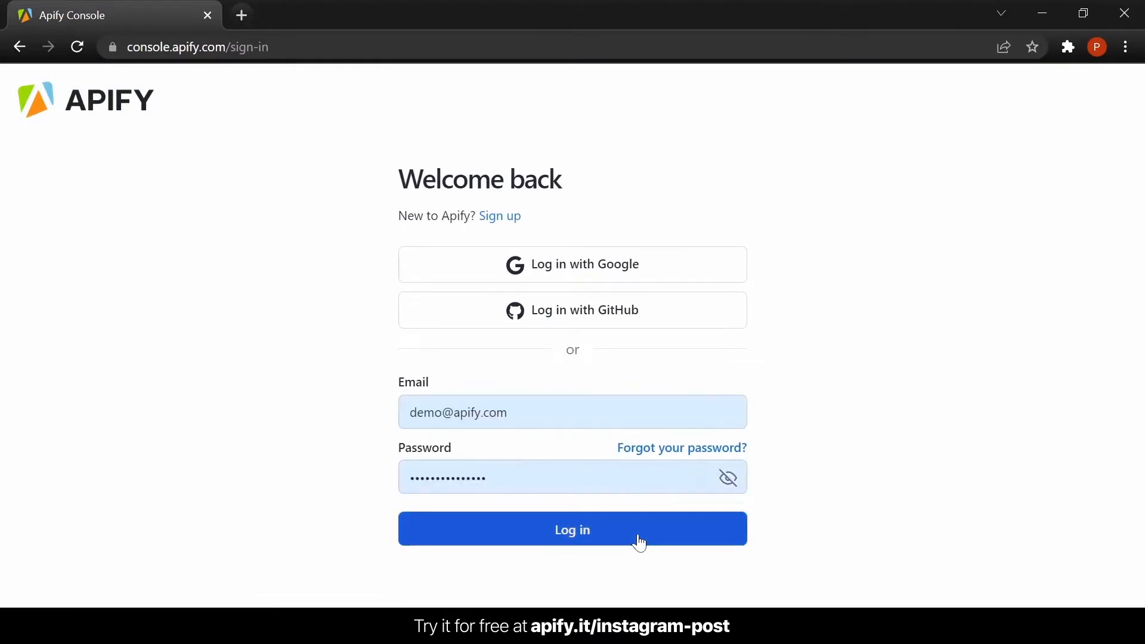
{"action": "left_click", "coordinate": [572, 529]}
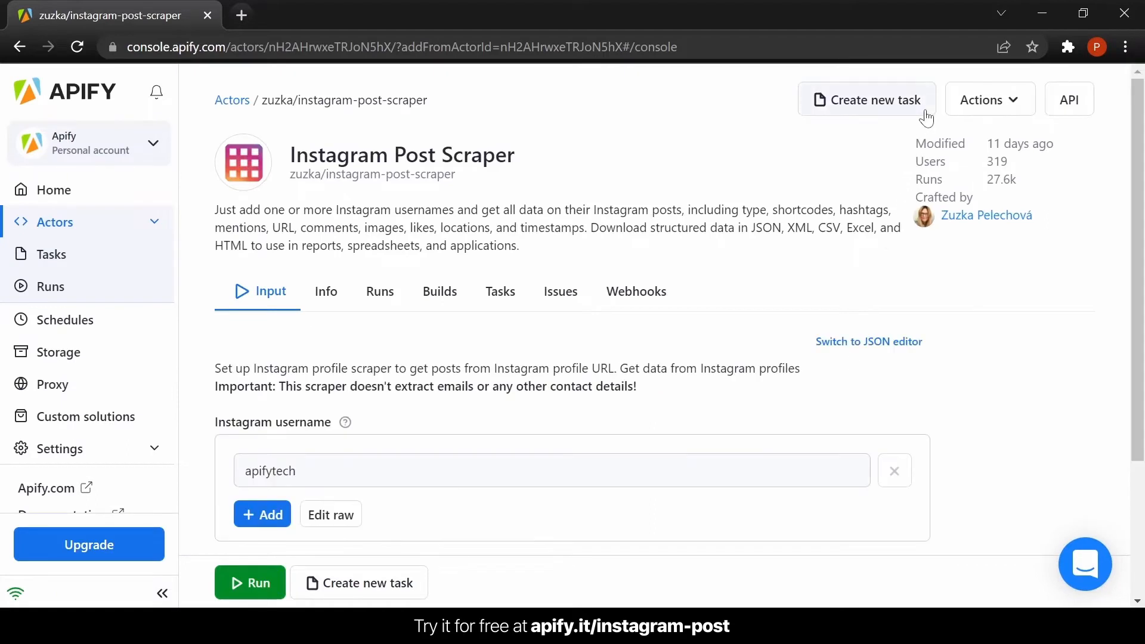
Create a new task named instagram-post-scraper-task-1 from the actor page.
{"action": "left_click", "coordinate": [867, 99]}
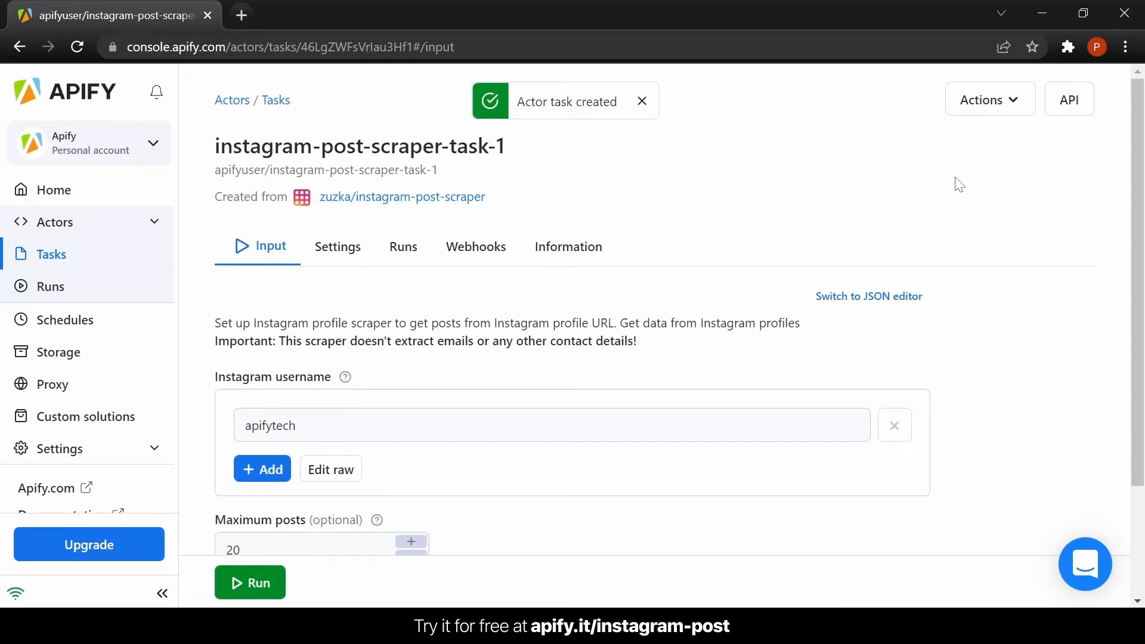
{"action": "scroll", "scroll_direction": "down", "scroll_amount": 3}
{"action": "type", "text": "amazon"}
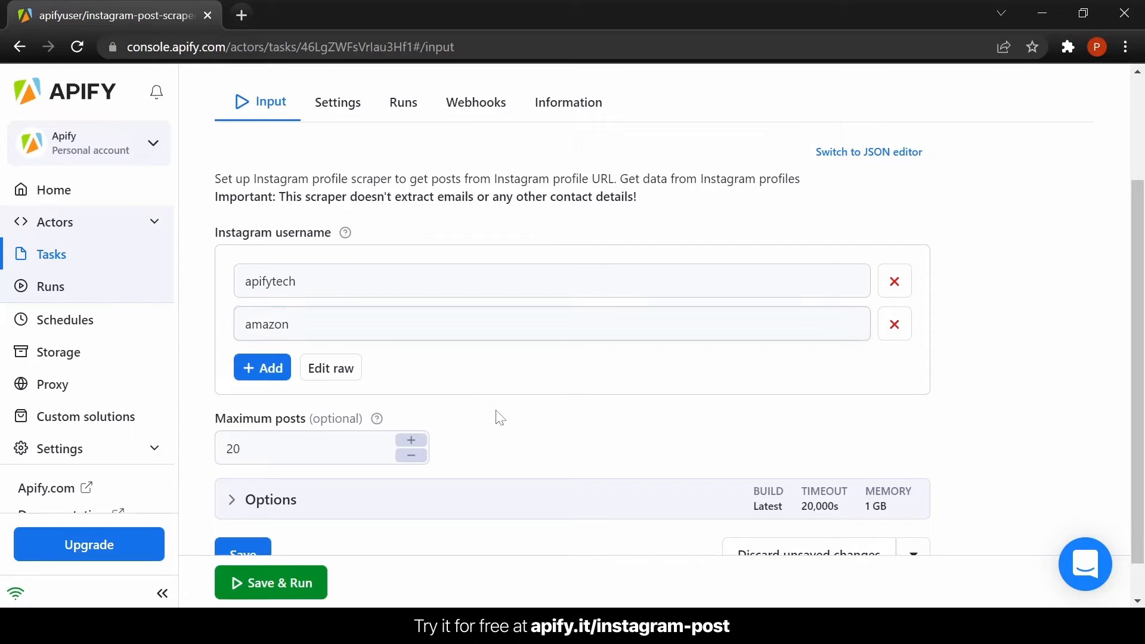
{"action": "mouse_move", "coordinate": [975, 394]}
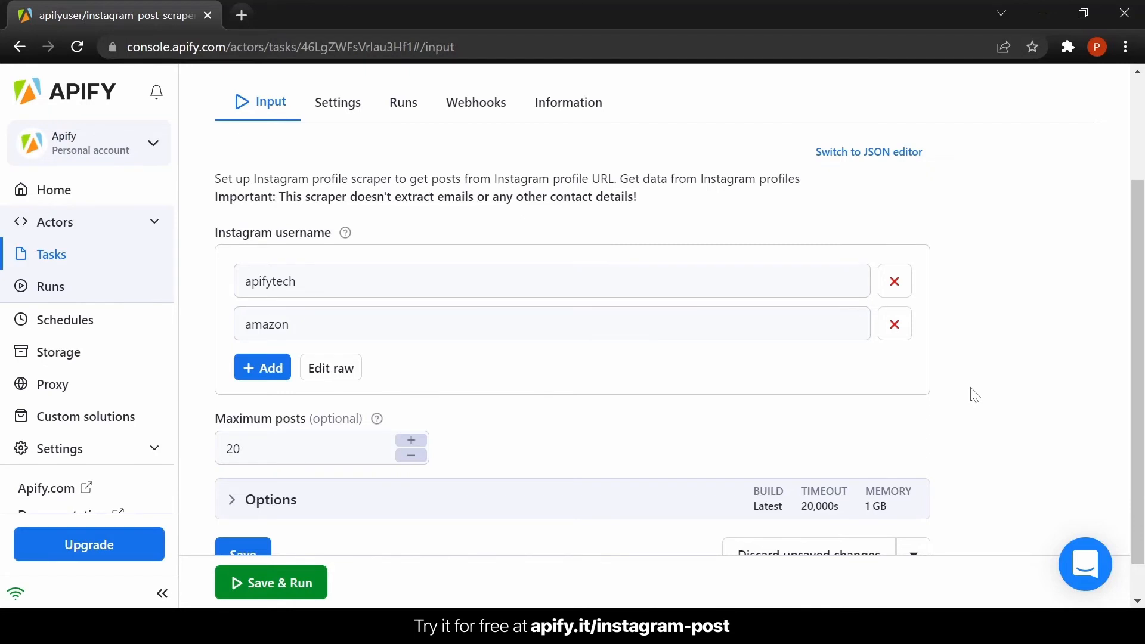
{"action": "mouse_move", "coordinate": [469, 540]}
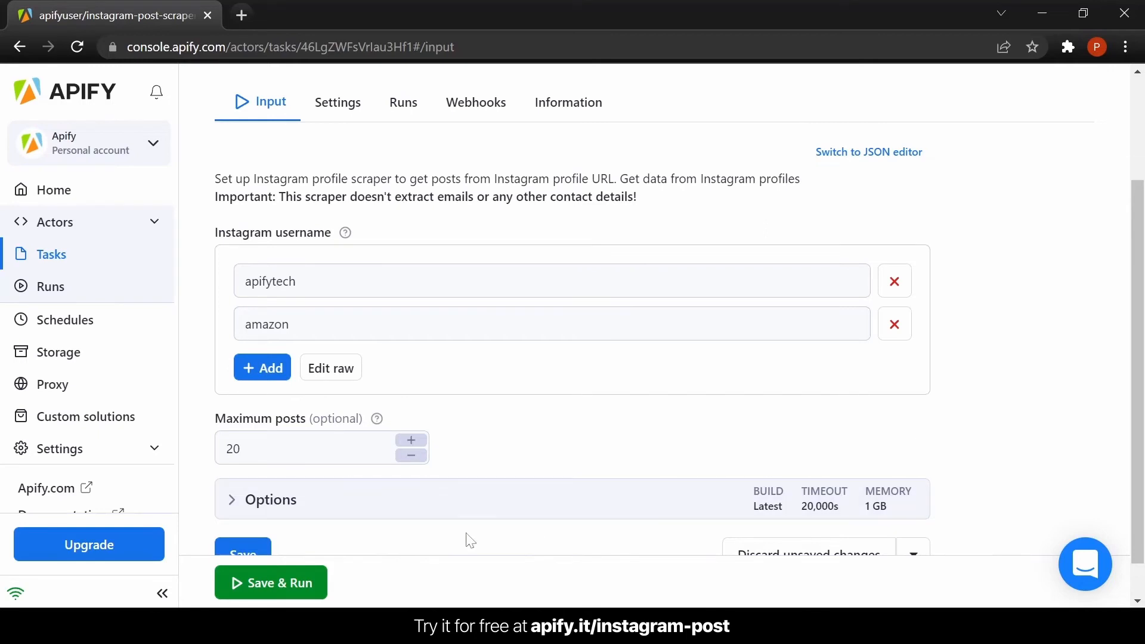
Save and run the task with usernames apifytech and amazon, 20-post maximum.
{"action": "left_click", "coordinate": [270, 583]}
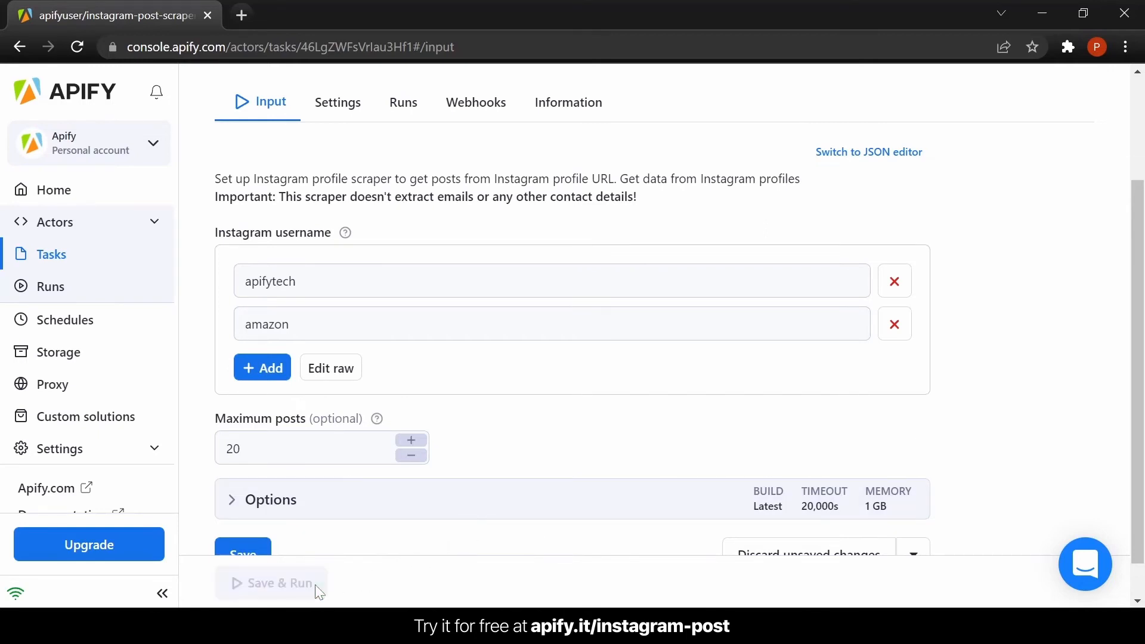
Open the succeeded run's 39-result dataset export options.
{"action": "left_click", "coordinate": [279, 583]}
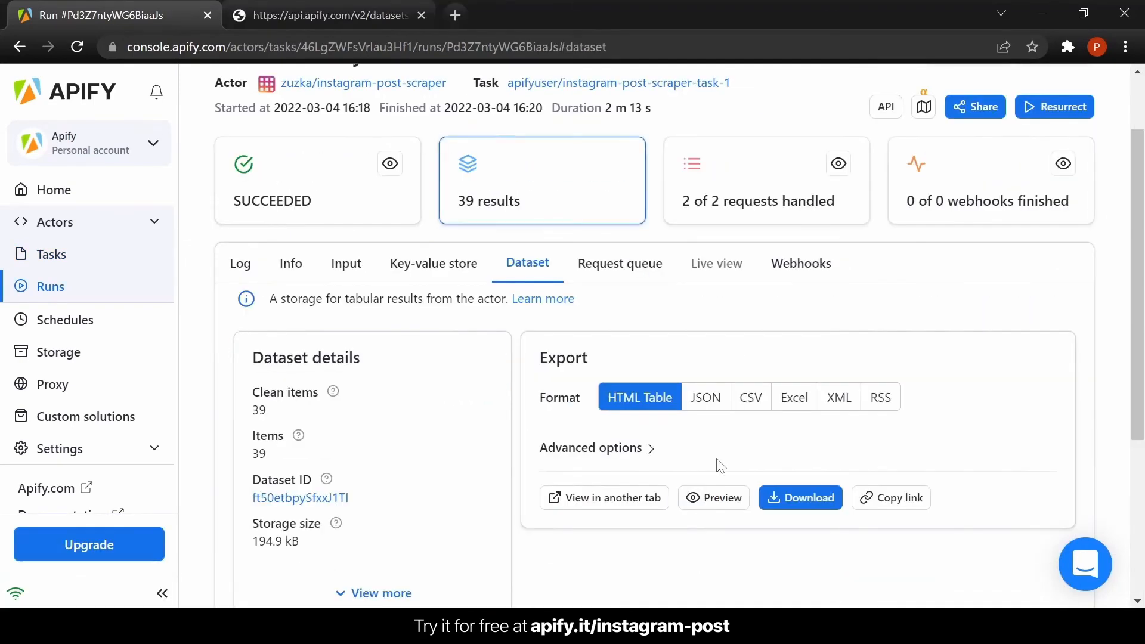
{"action": "mouse_move", "coordinate": [681, 505]}
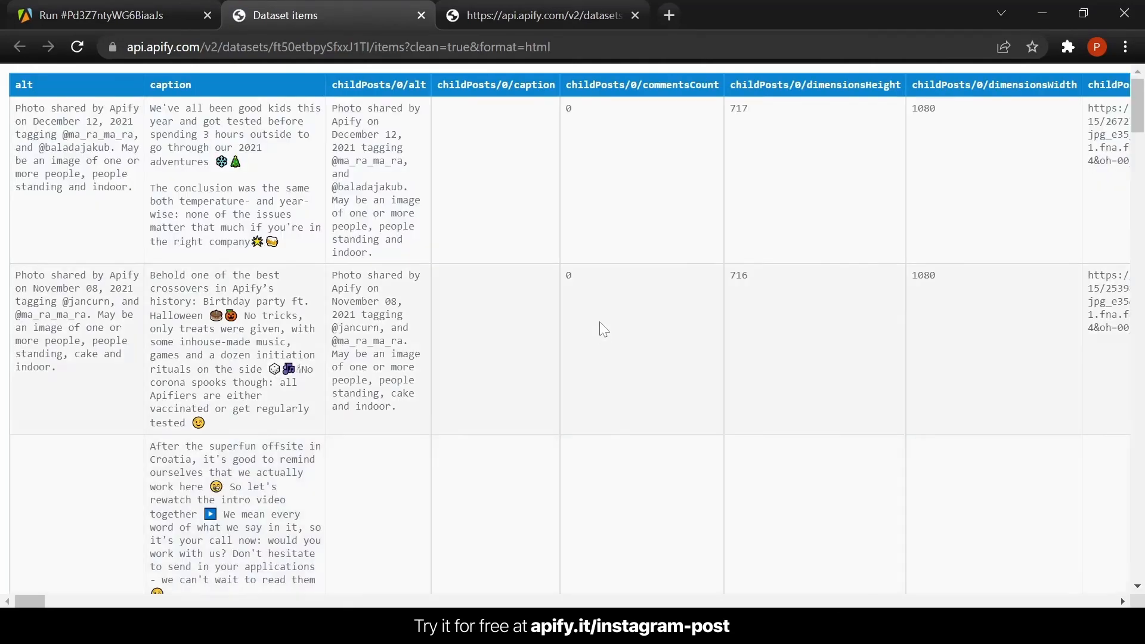
Scroll through the scraped Instagram posts in the HTML table tab.
{"action": "scroll", "scroll_direction": "down", "scroll_amount": 3}
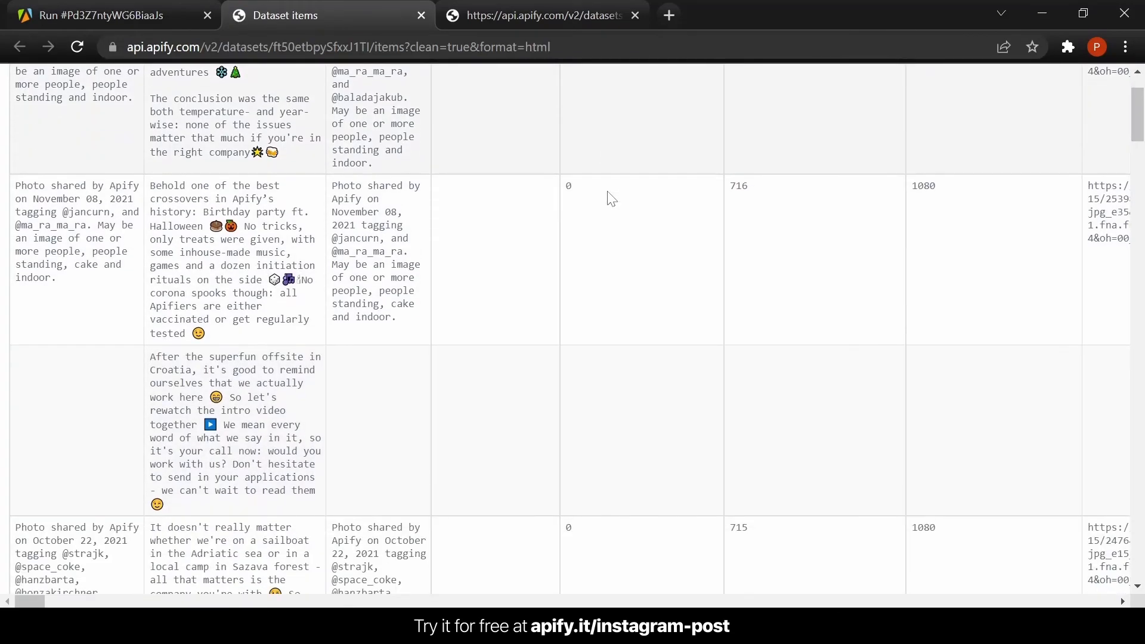
{"action": "scroll", "scroll_direction": "down", "scroll_amount": 3}
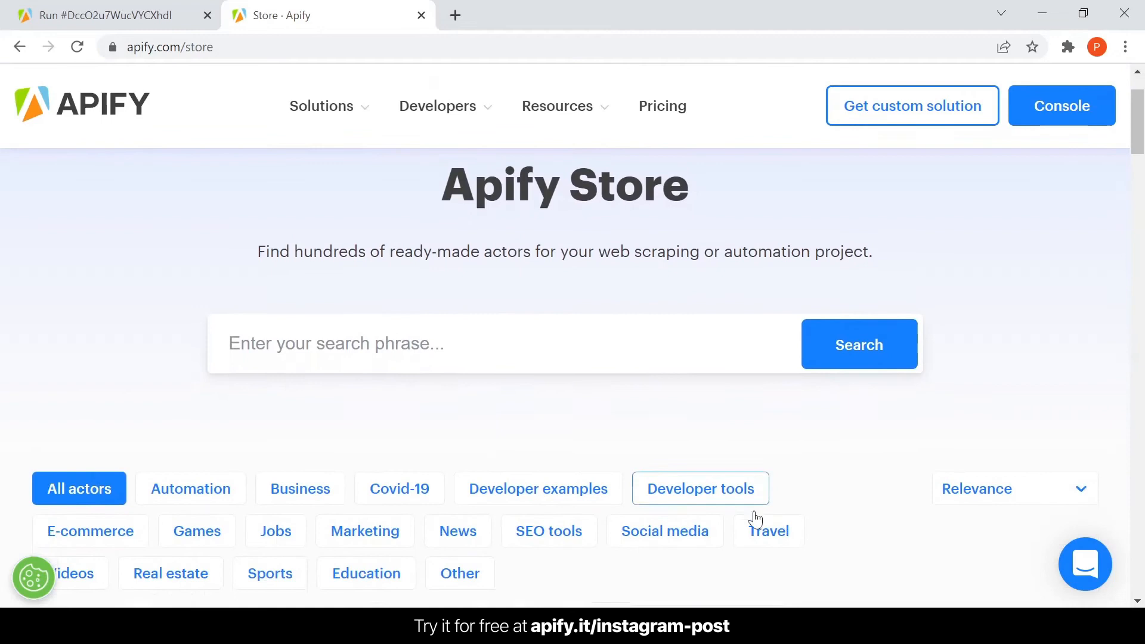
Scroll through Apify Store actor cards like Web Scraper, Instagram Scraper and Amazon Scraper.
{"action": "scroll", "scroll_direction": "down", "scroll_amount": 3}
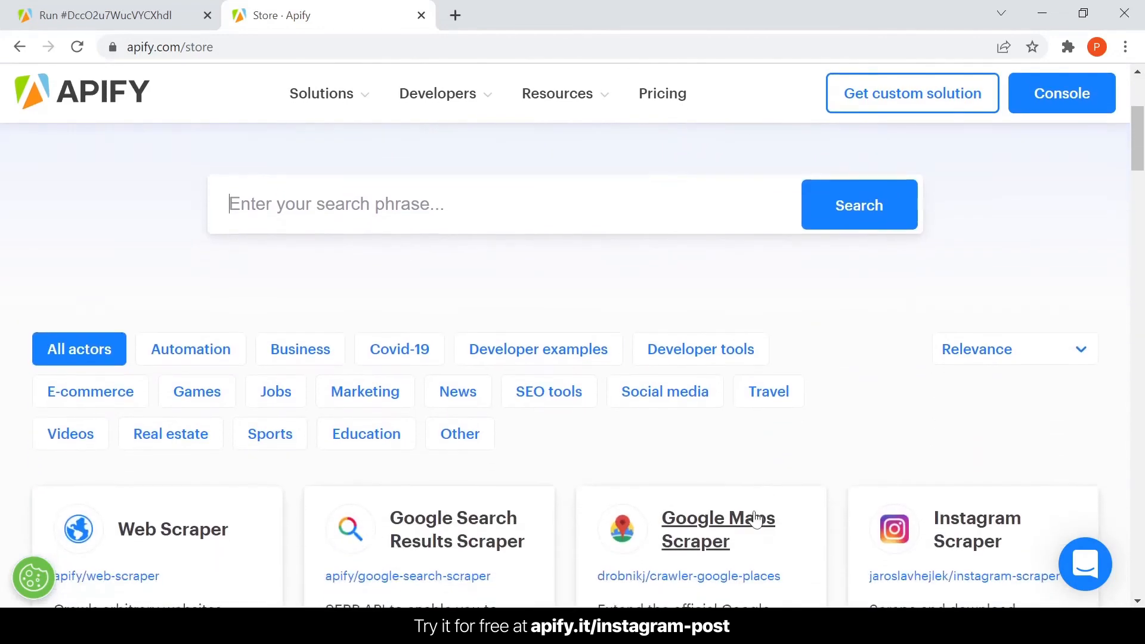
{"action": "scroll", "scroll_direction": "down", "scroll_amount": 3}
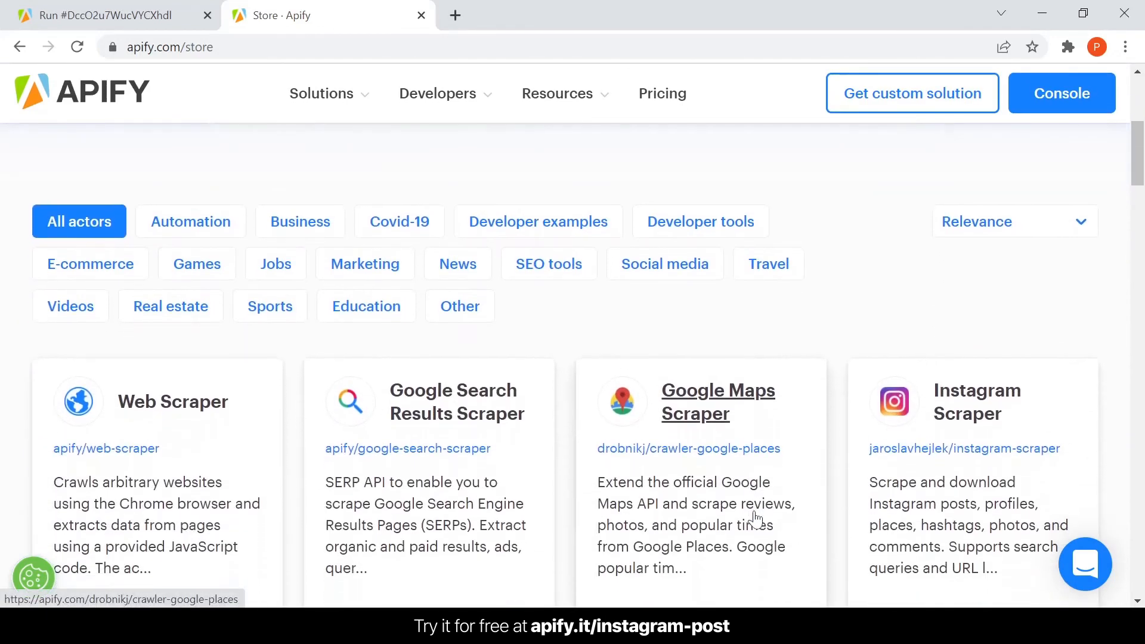
{"action": "scroll", "scroll_direction": "down", "scroll_amount": 3}
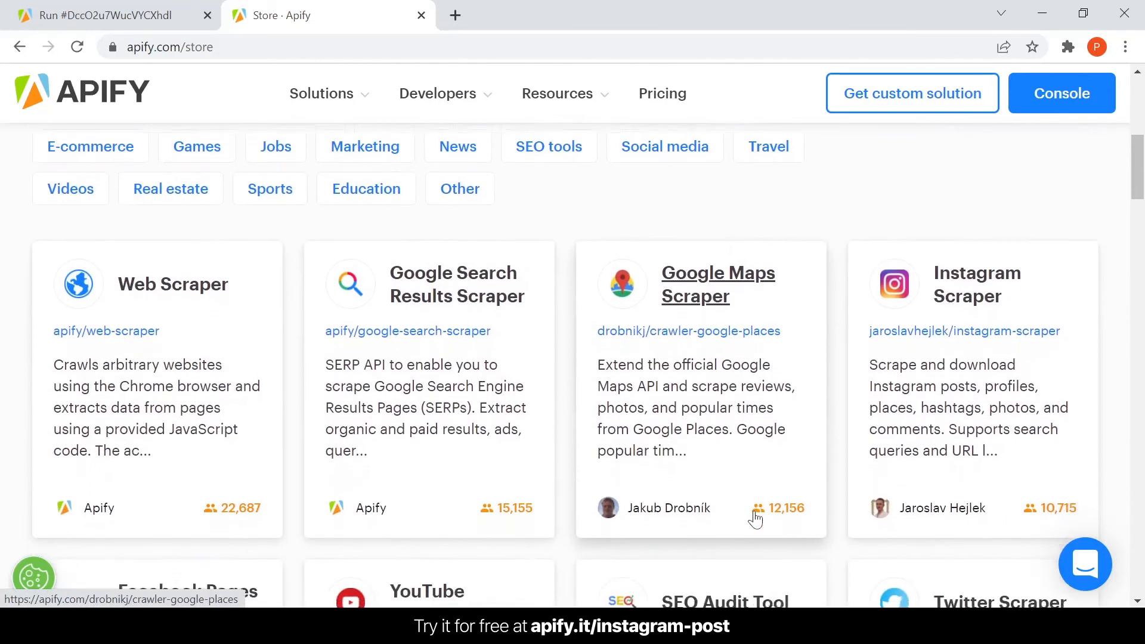
{"action": "scroll", "scroll_direction": "down", "scroll_amount": 3}
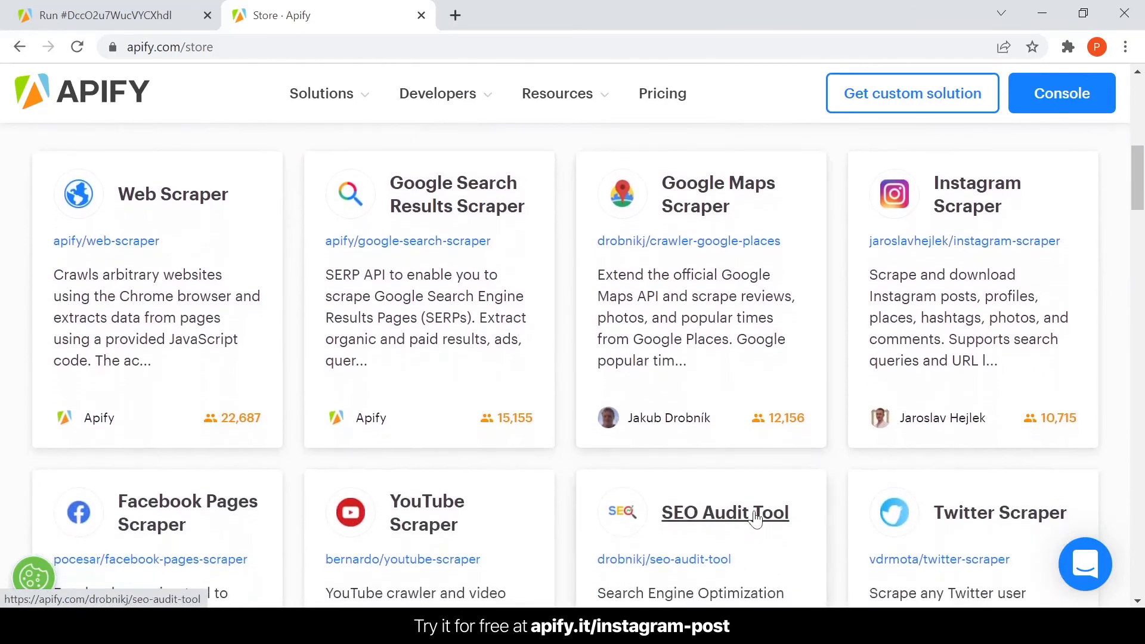
{"action": "scroll", "scroll_direction": "down", "scroll_amount": 3}
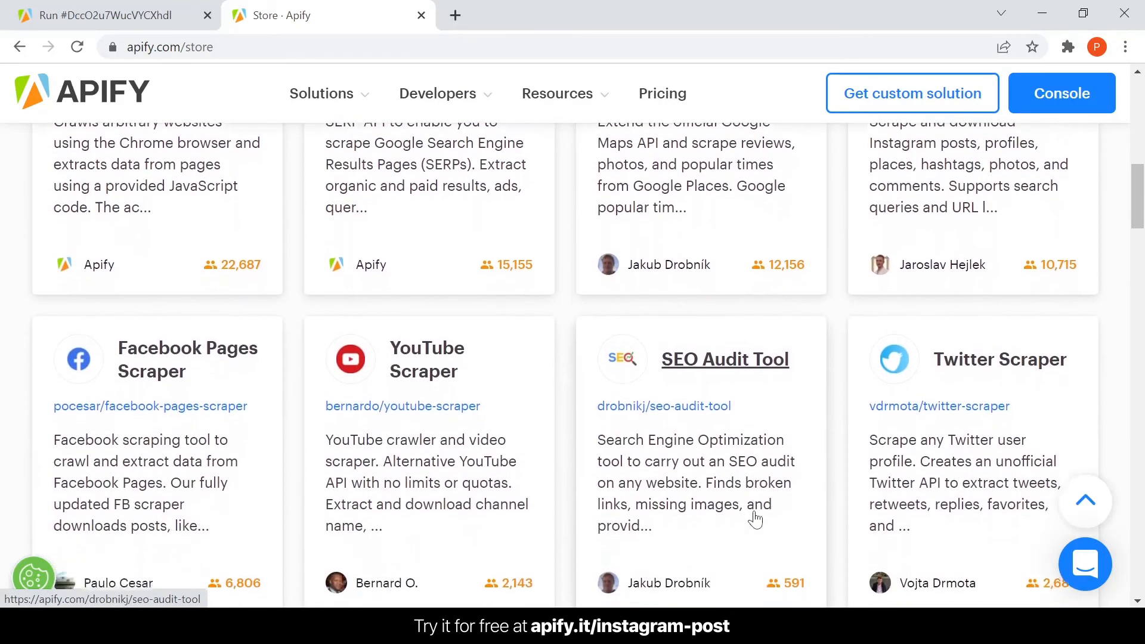
{"action": "scroll", "scroll_direction": "down", "scroll_amount": 3}
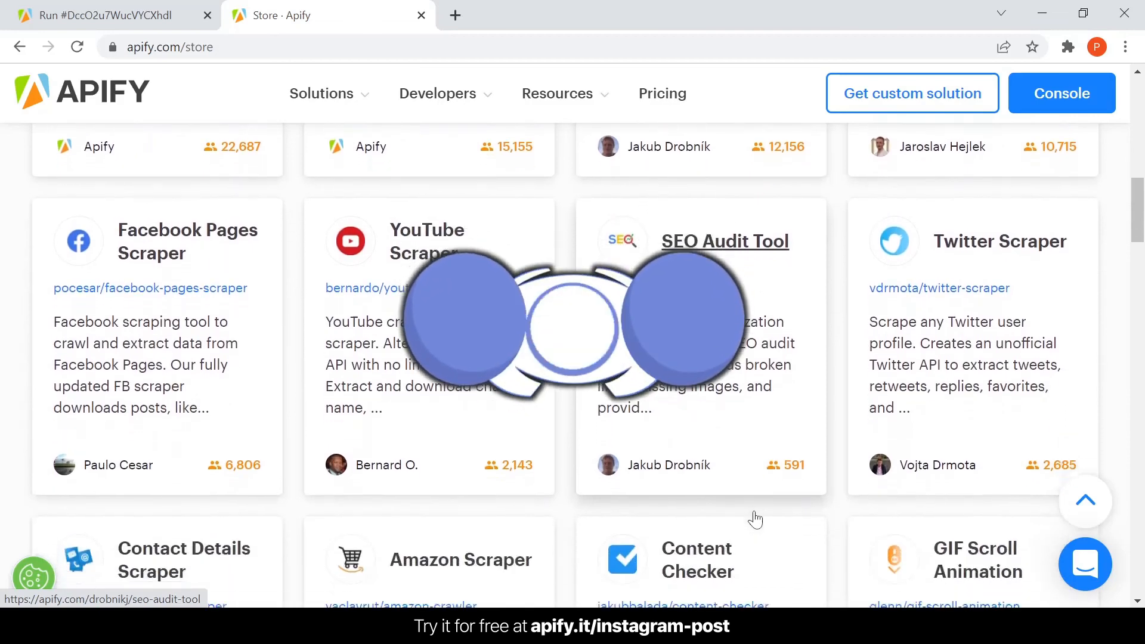
{"action": "scroll", "scroll_direction": "down", "scroll_amount": 3}
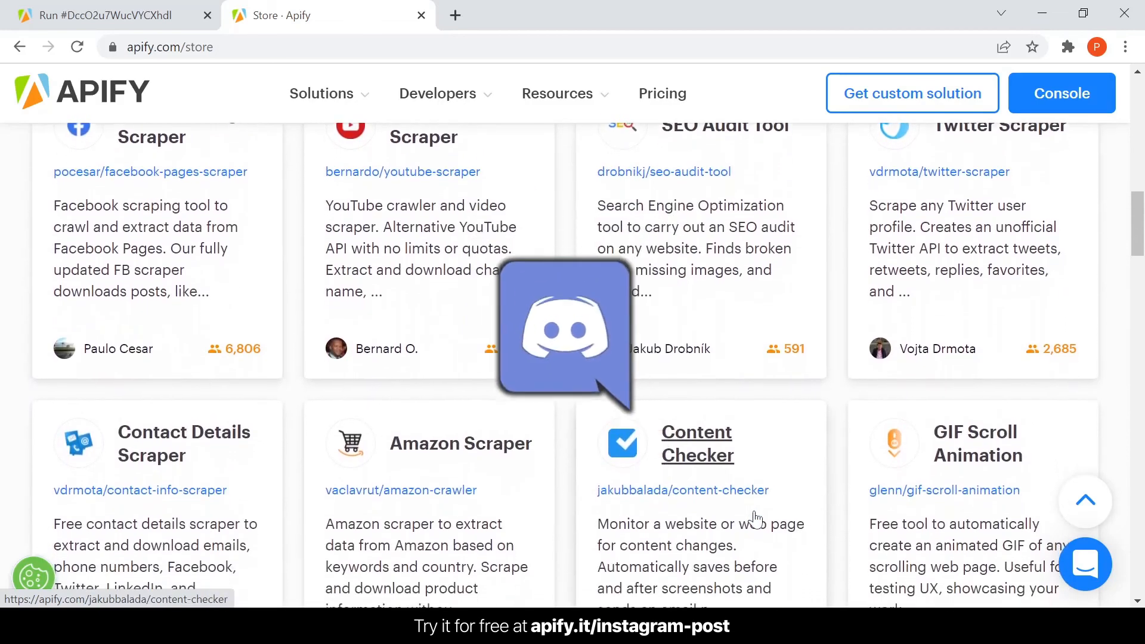